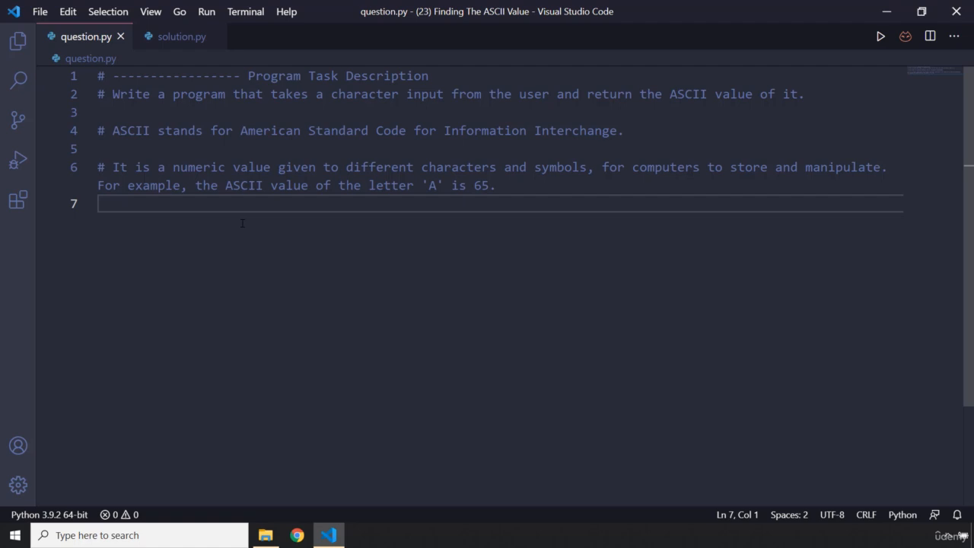
mouse_move(338, 297)
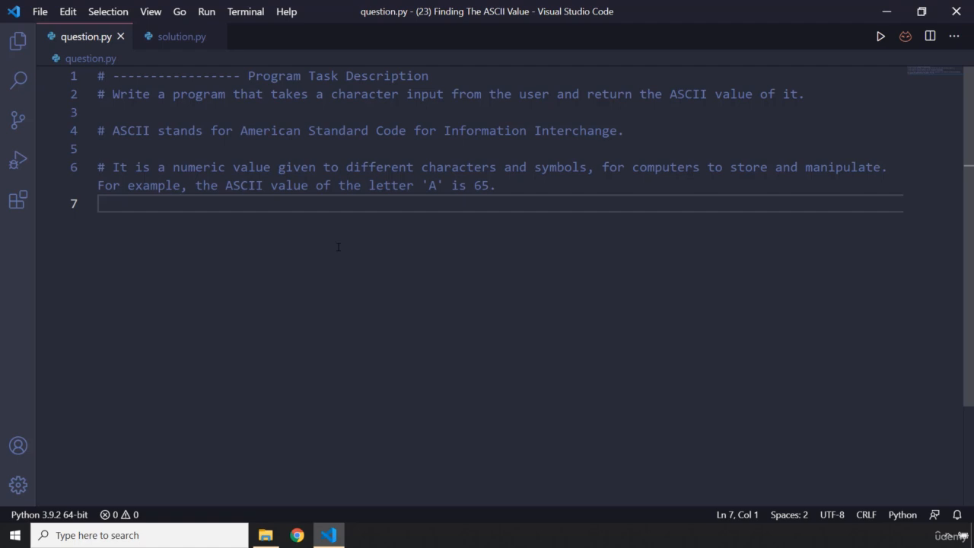
mouse_move(380, 262)
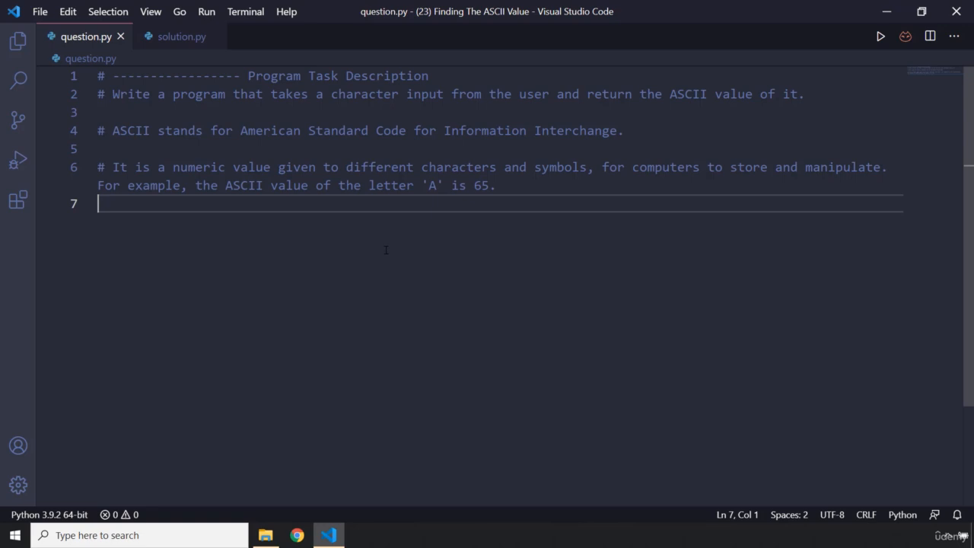
In solution.py, write line 1 as character = input("Enter a Character: ")
click(181, 37)
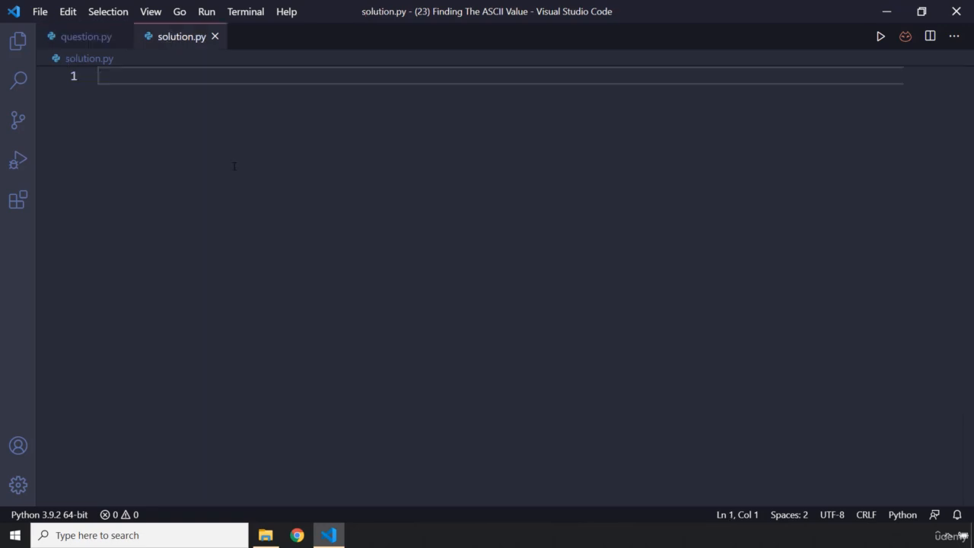
text(charach)
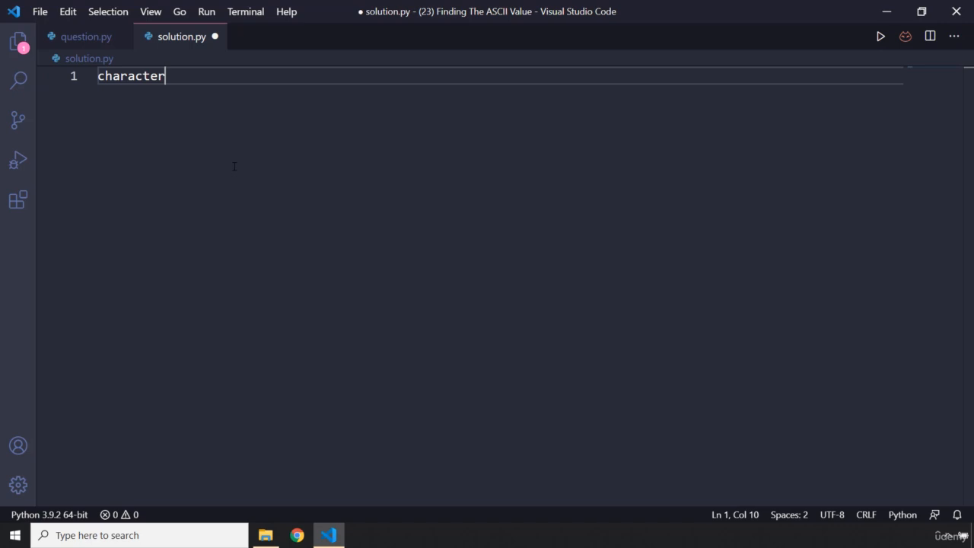
text(=)
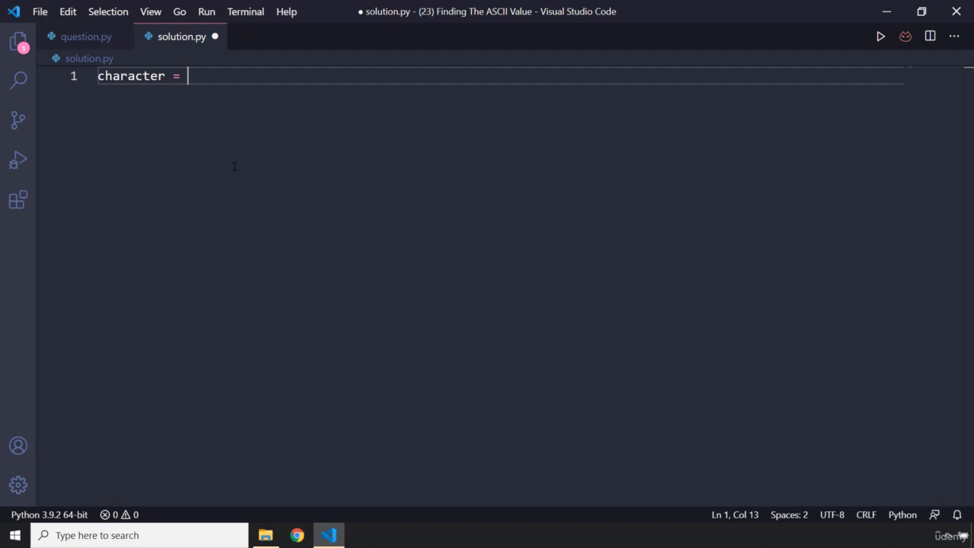
text(in)
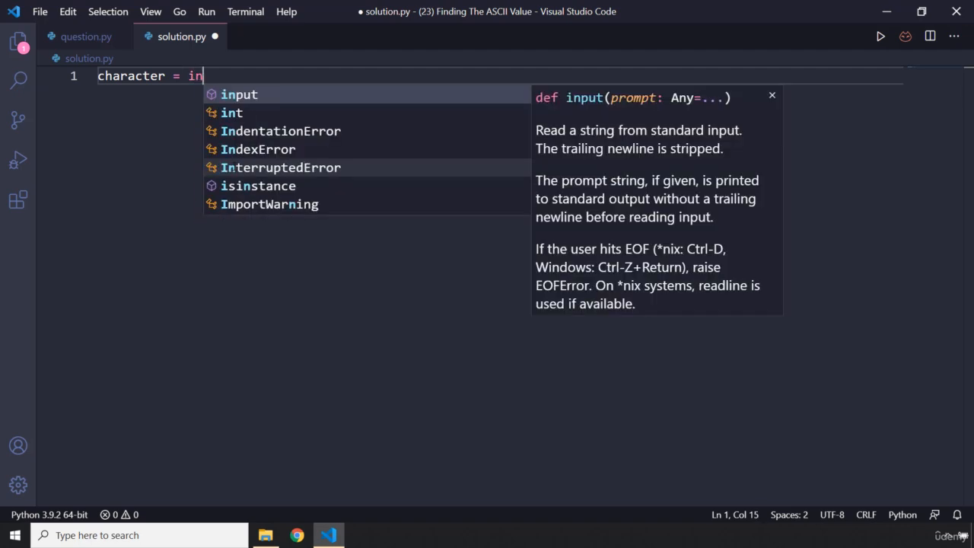
text(put())
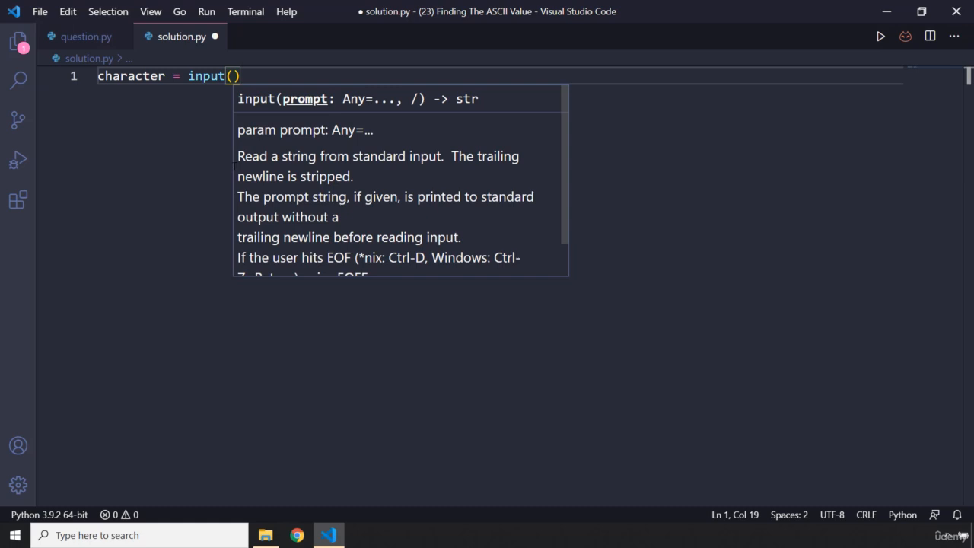
text("Enter a Character:)
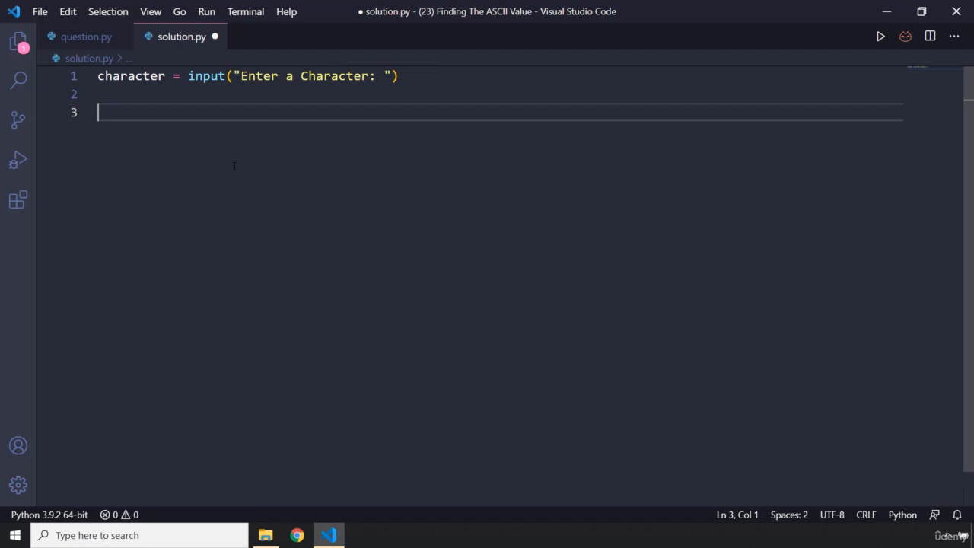
text(a)
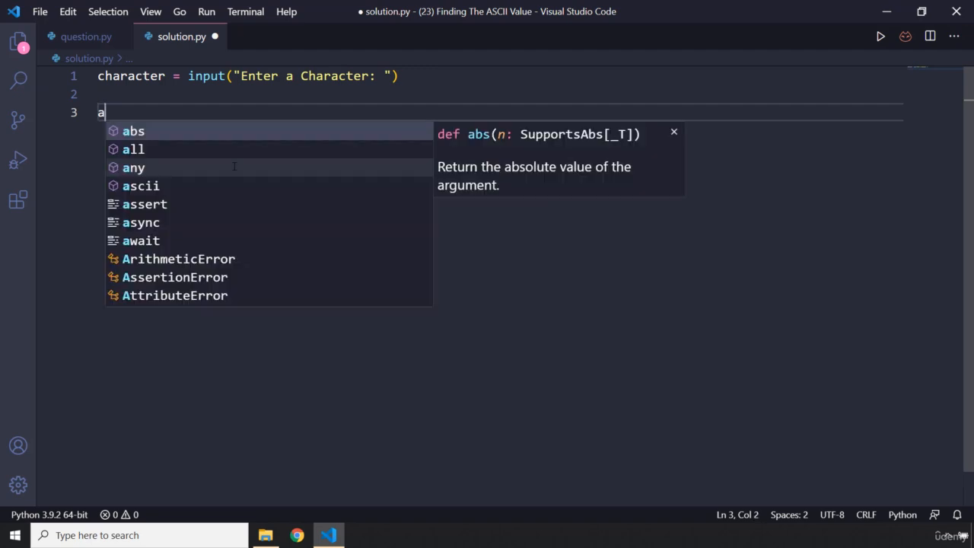
Write line 3 as ascii_value = ord(character) and begin a print call
text(scii_val)
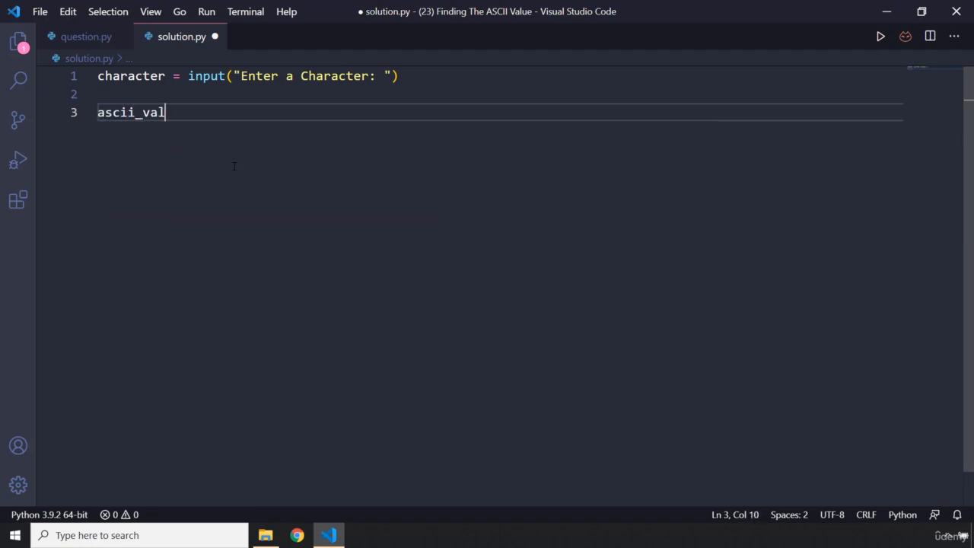
text(ue =)
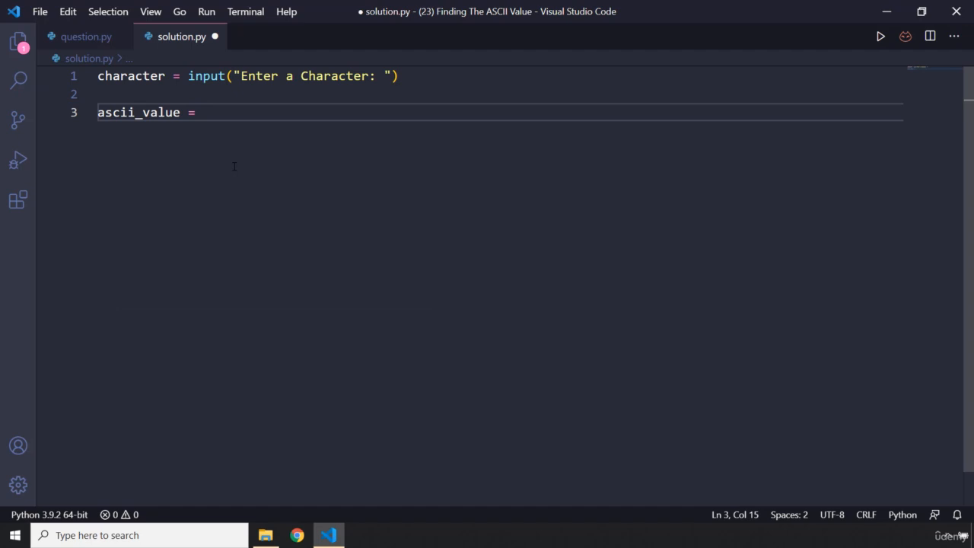
text(ord()
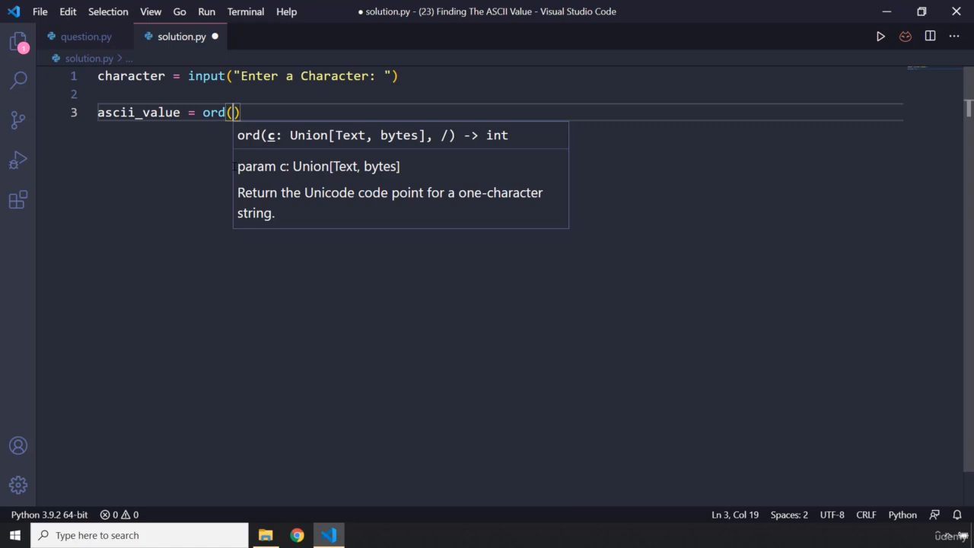
text(character)
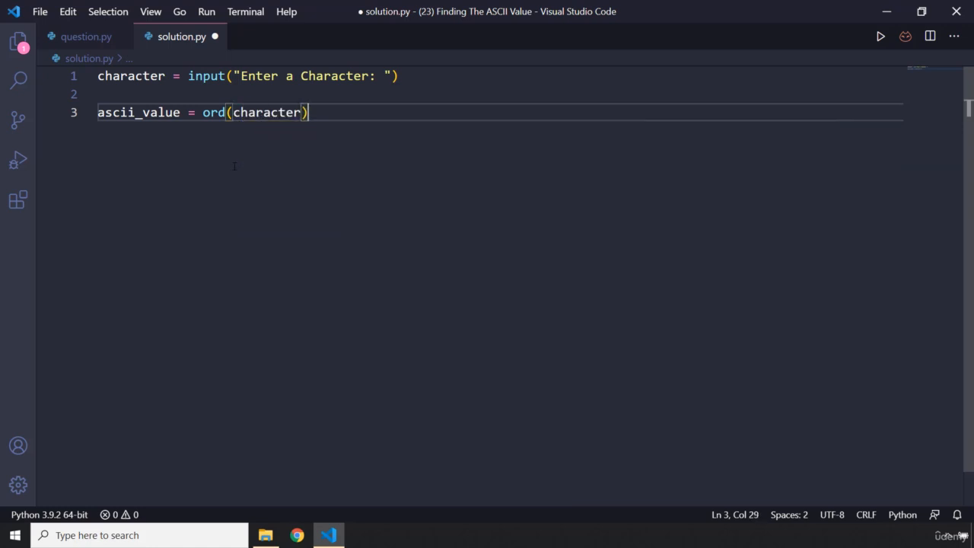
text(print(f"")
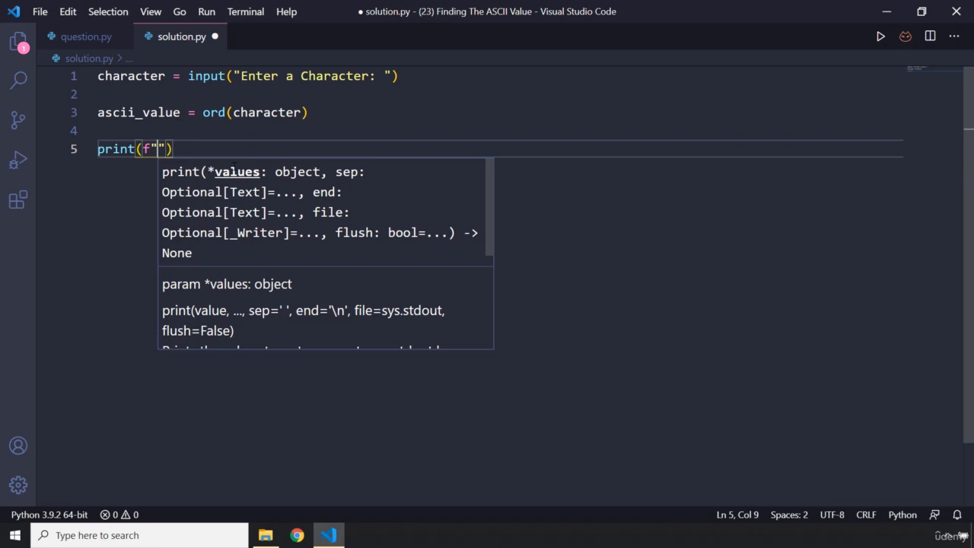
Complete print(f"The ASCII value is {ascii_value}"), save the file and bring up the terminal
text(The AS)
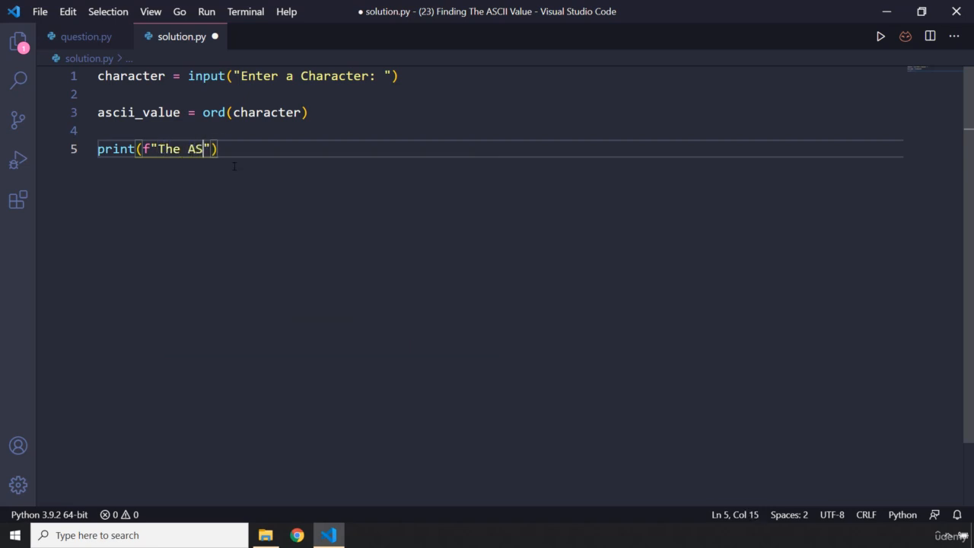
text(CII value is {)
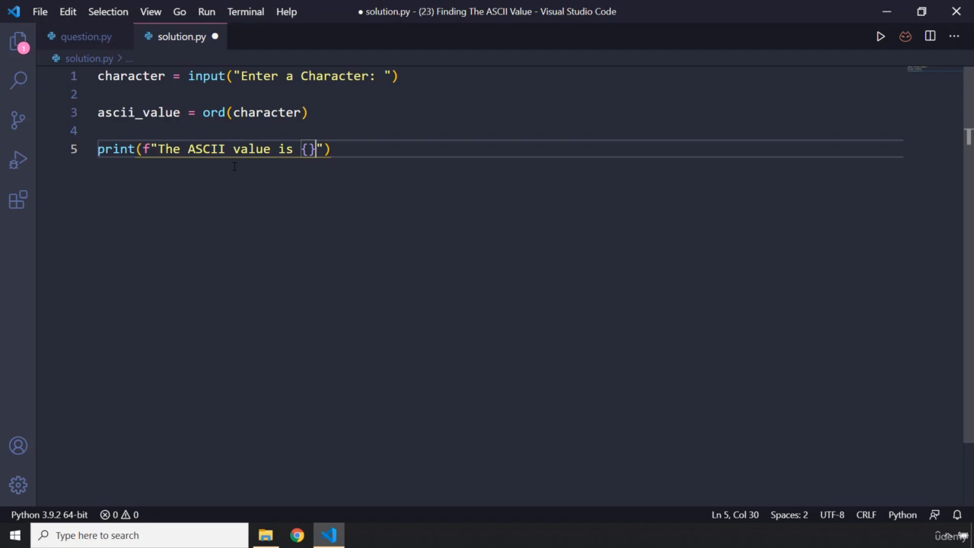
text(ascii)
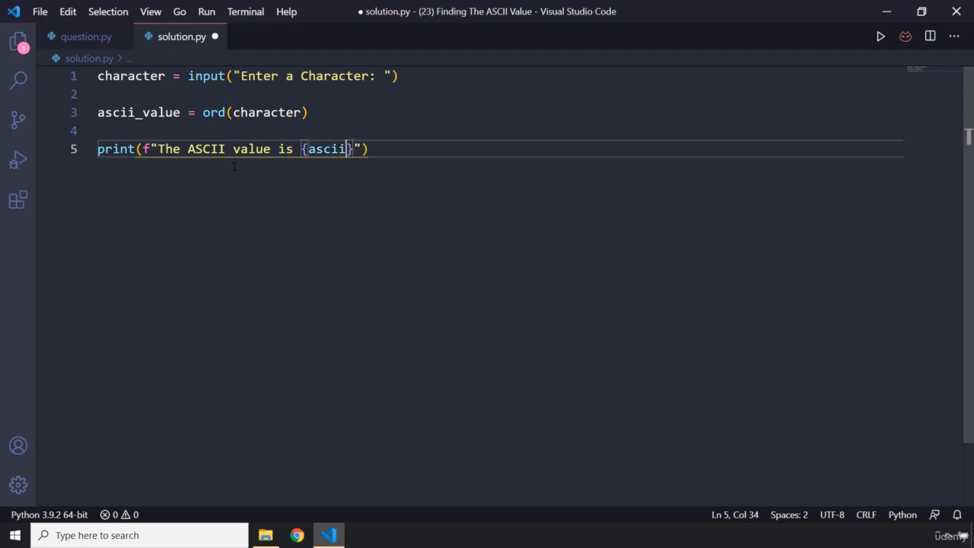
text(_vl)
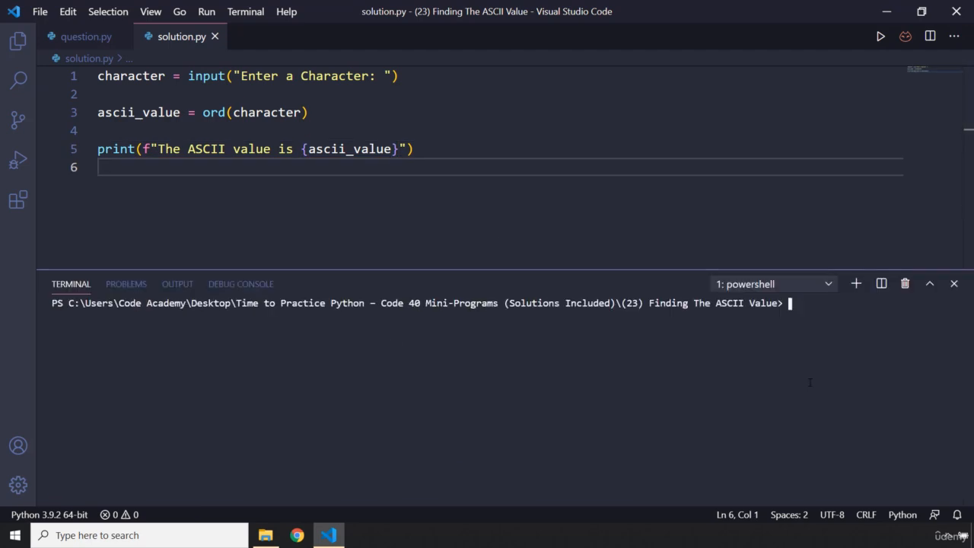
Run python solution.py three times with a, A and 1, getting 97, 65 and 49
text(python solution.py)
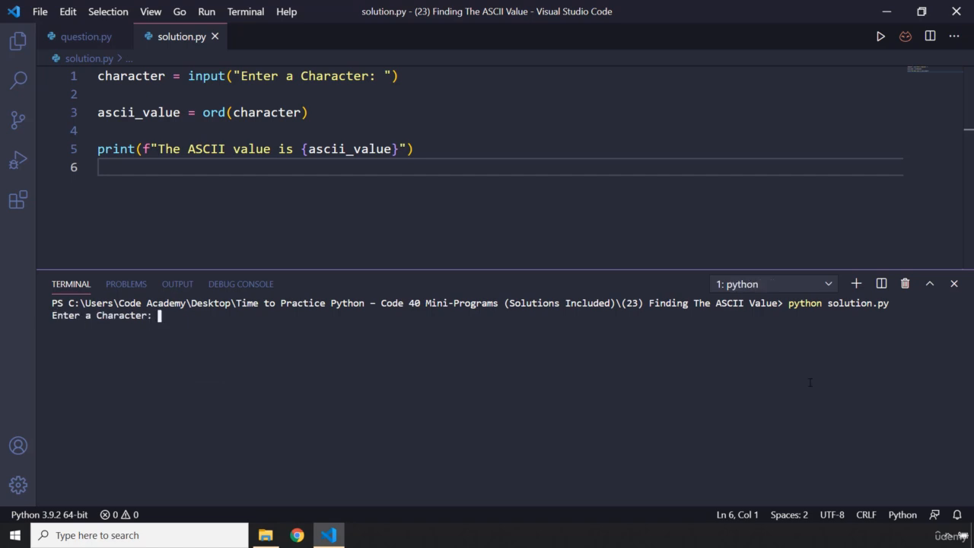
text(a)
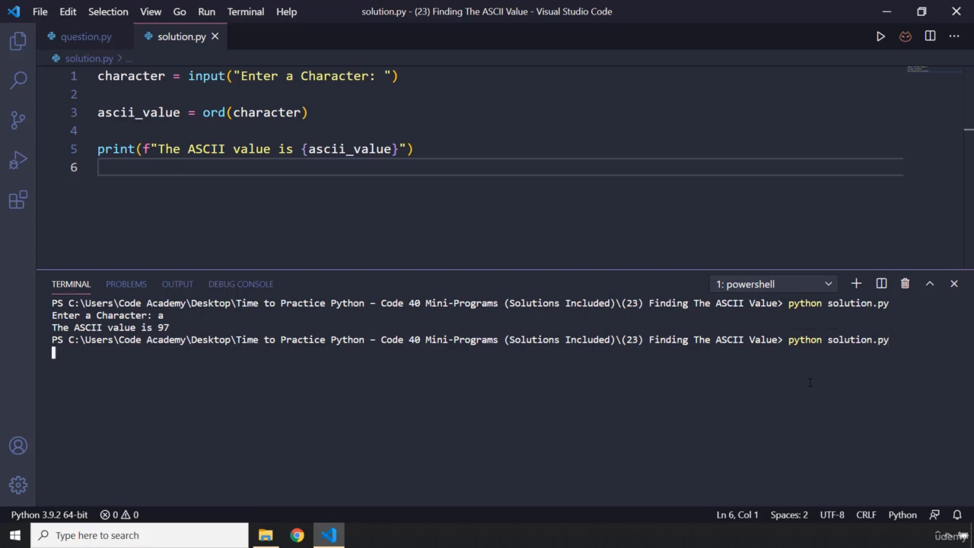
text(A)
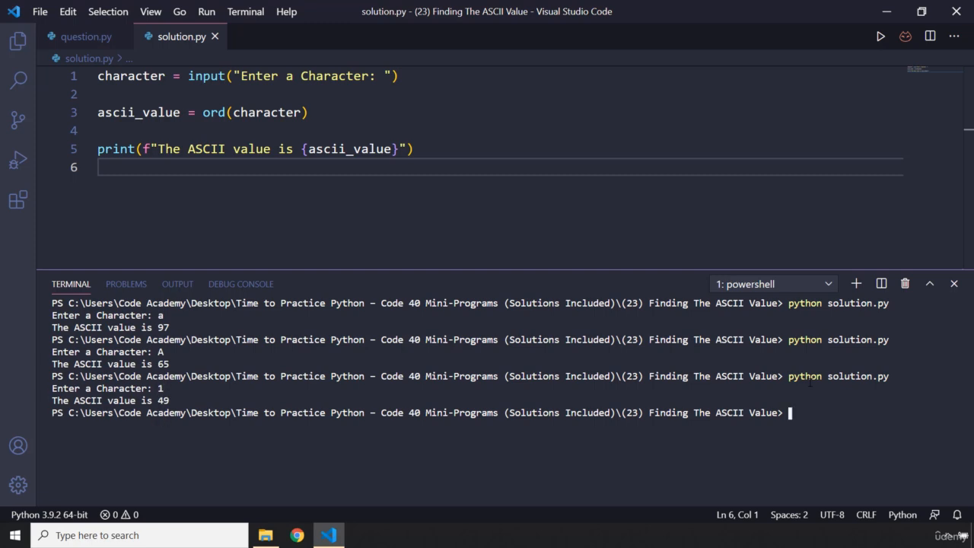
Rerun the script with @, >, . and =, getting 64, 62, 46 and 61
key(Enter)
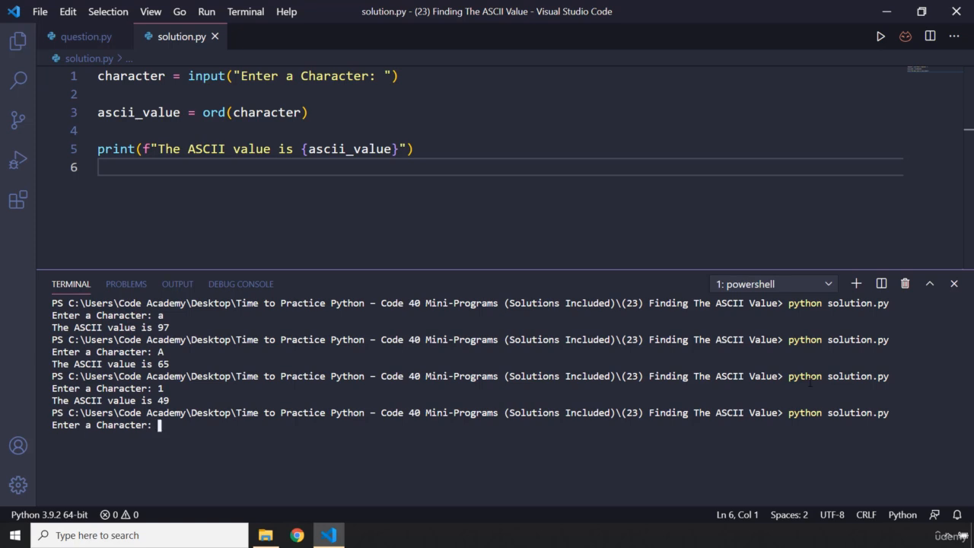
text(@)
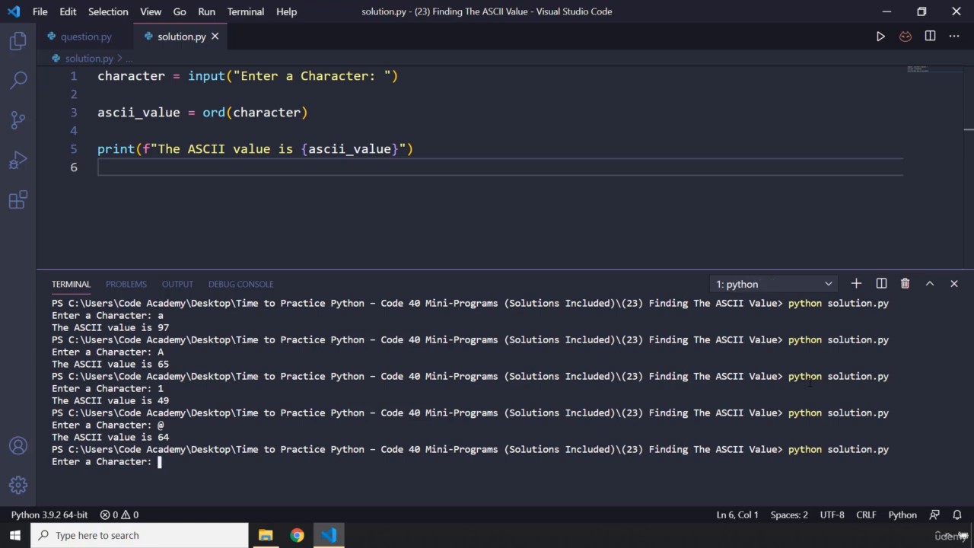
text(>)
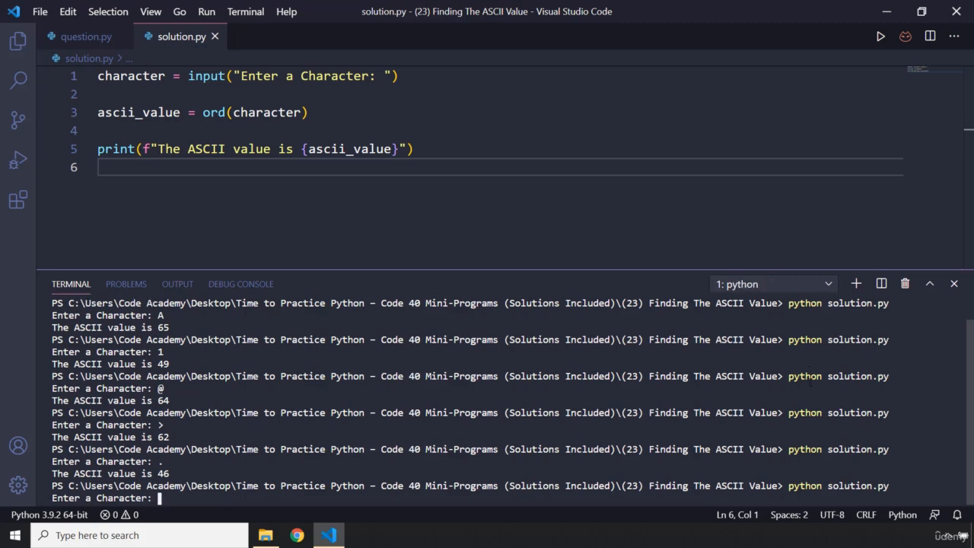
text(=)
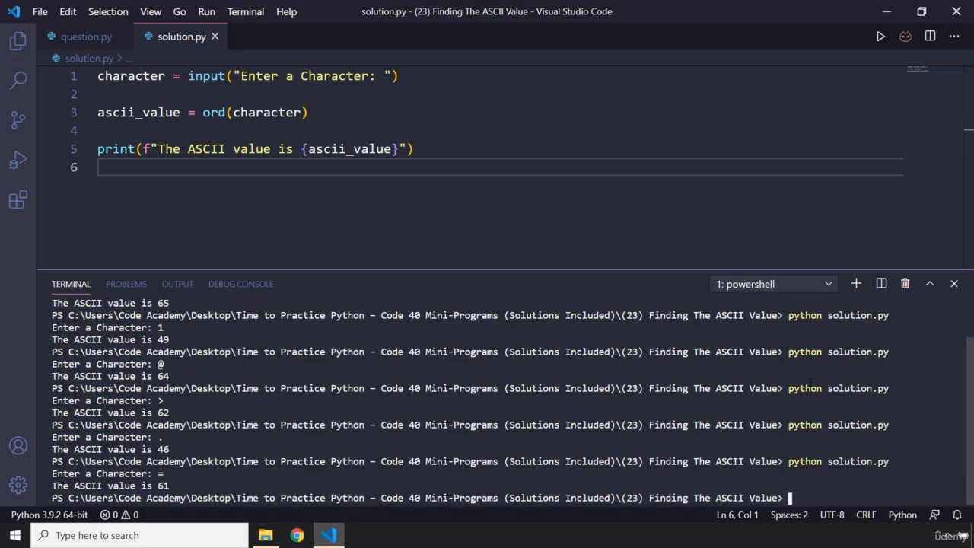